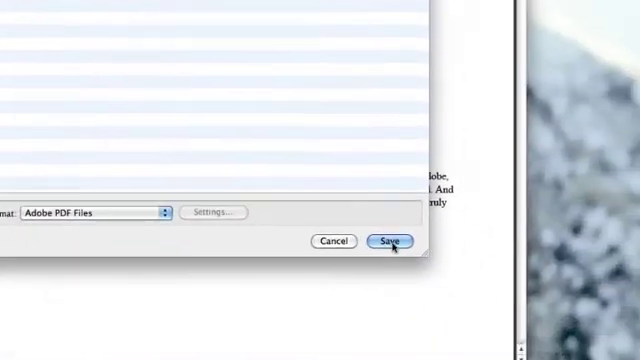
# Save the document in Adobe PDF Files format
pyautogui.click(392, 240)
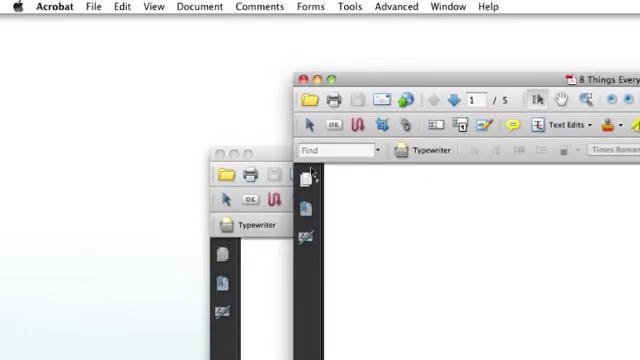
pyautogui.moveTo(312, 180)
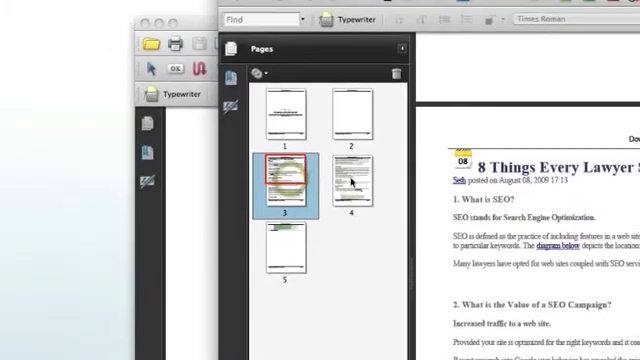
# Select the page 3 and page 4 thumbnails in the Pages panel
pyautogui.click(346, 190)
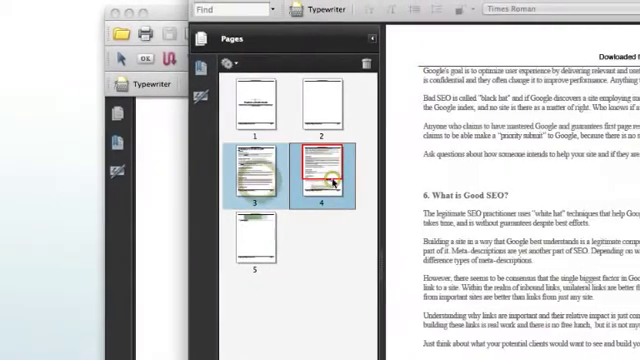
# Extract pages 3 to 4 of the SEO article into a new file via Extract Pages
pyautogui.rightClick(324, 184)
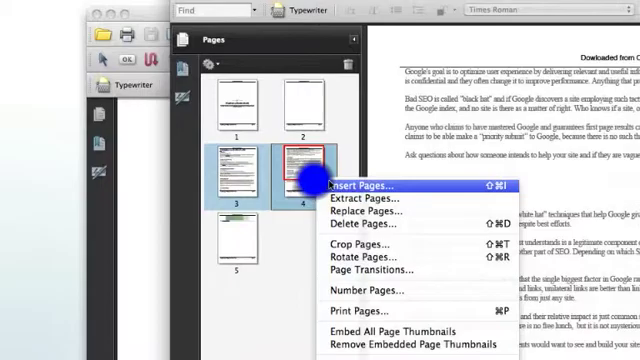
pyautogui.moveTo(344, 184)
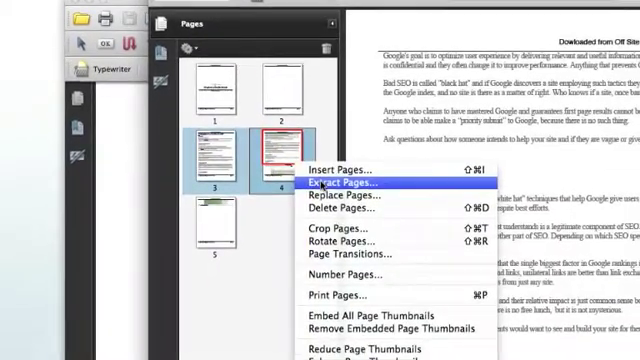
pyautogui.click(346, 184)
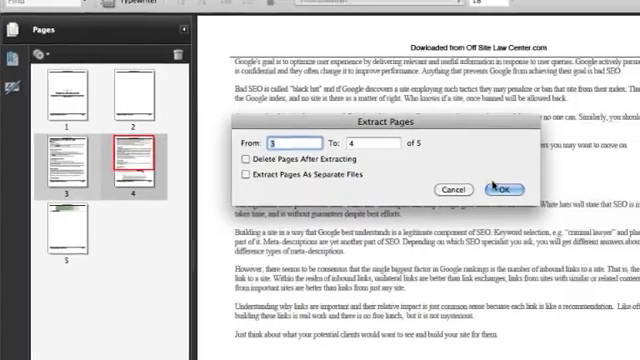
pyautogui.click(500, 188)
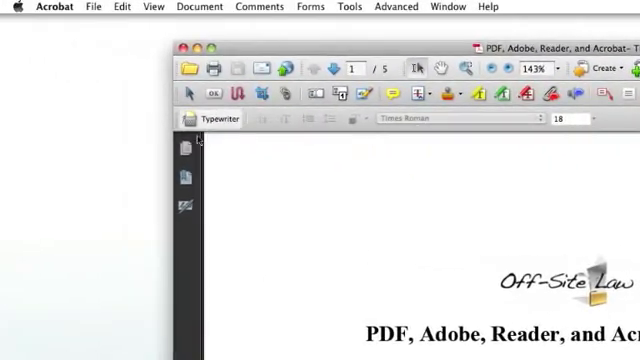
# Show the guide's Pages thumbnails and dock all navigation panels
pyautogui.click(182, 148)
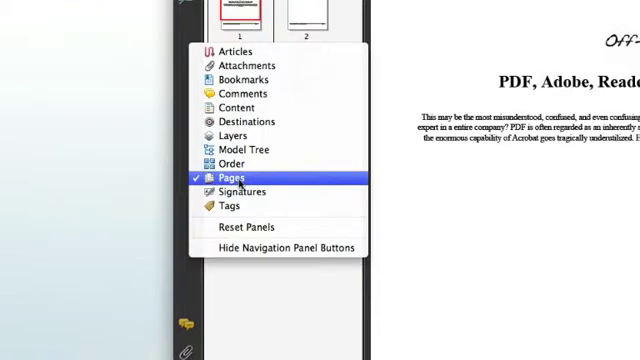
pyautogui.click(230, 176)
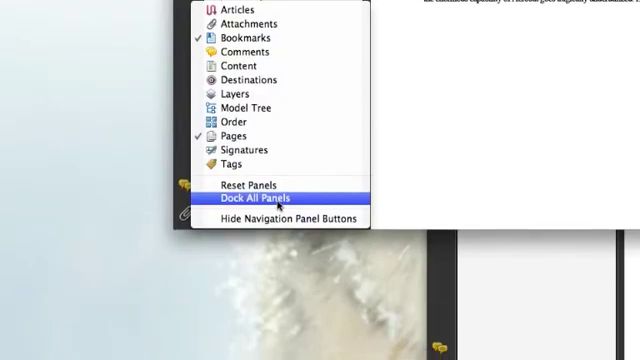
pyautogui.click(262, 196)
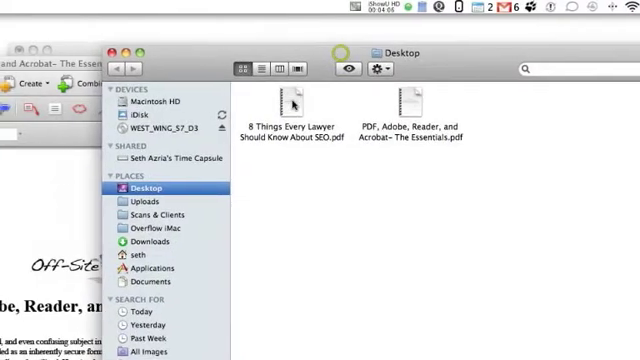
# Drop 8 Things Every Lawyer Should Know About SEO.pdf after the guide's last thumbnail
pyautogui.doubleClick(292, 104)
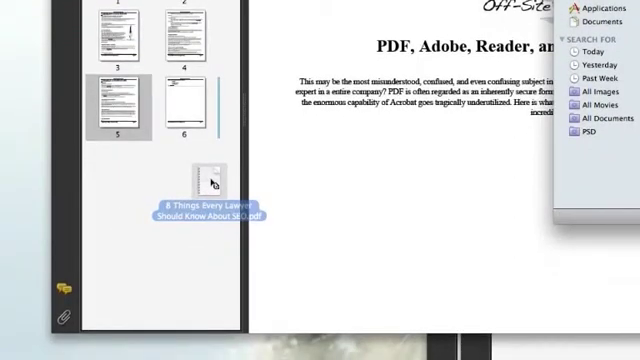
pyautogui.scroll(-3)
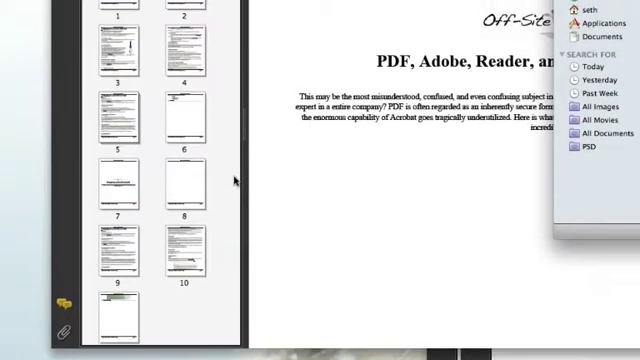